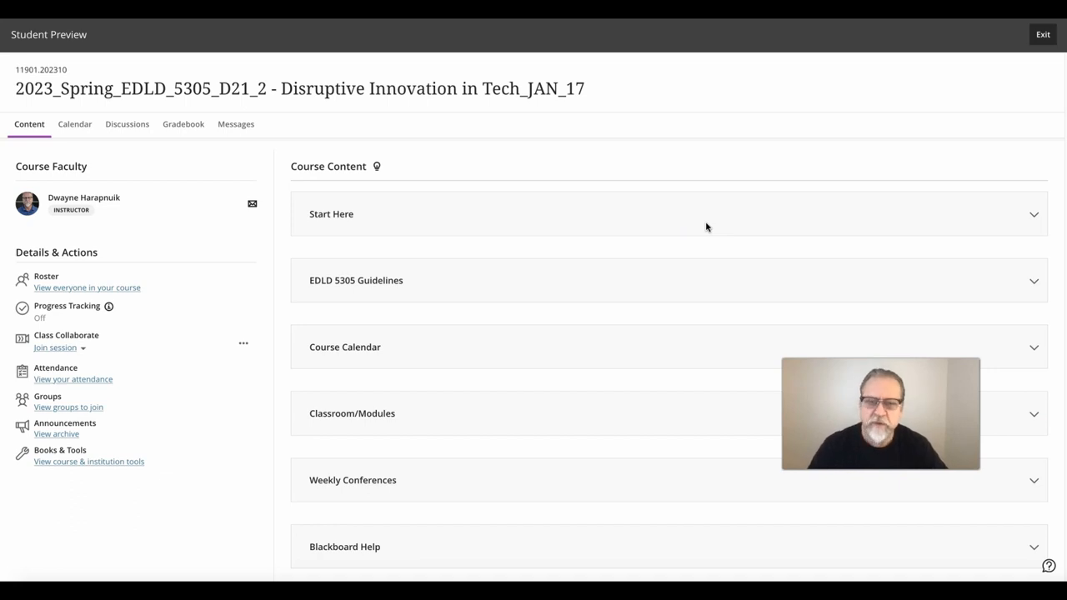
mouse_move(285, 325)
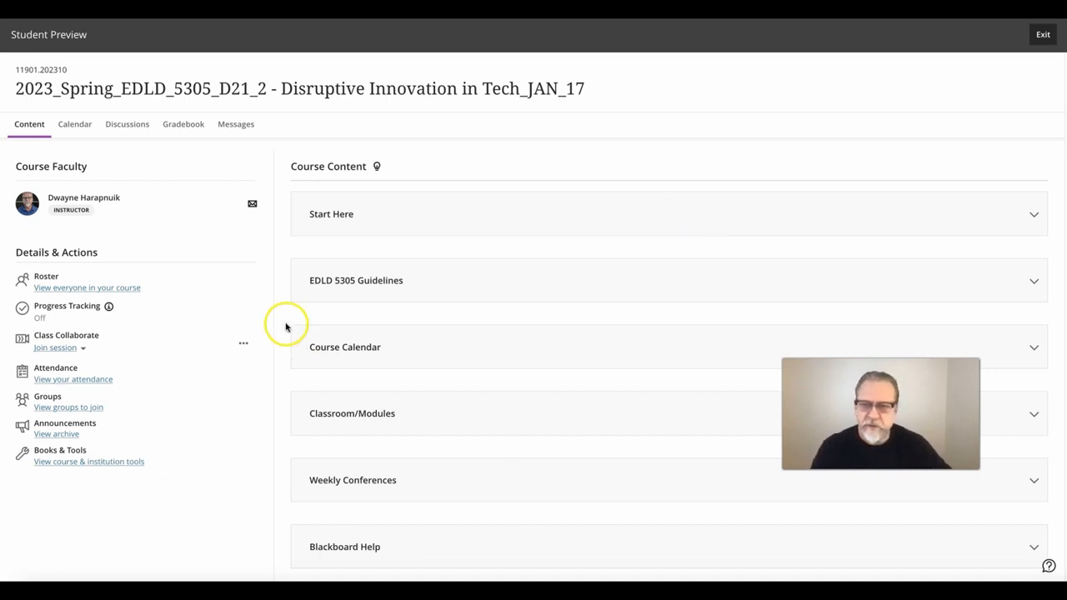
mouse_move(453, 258)
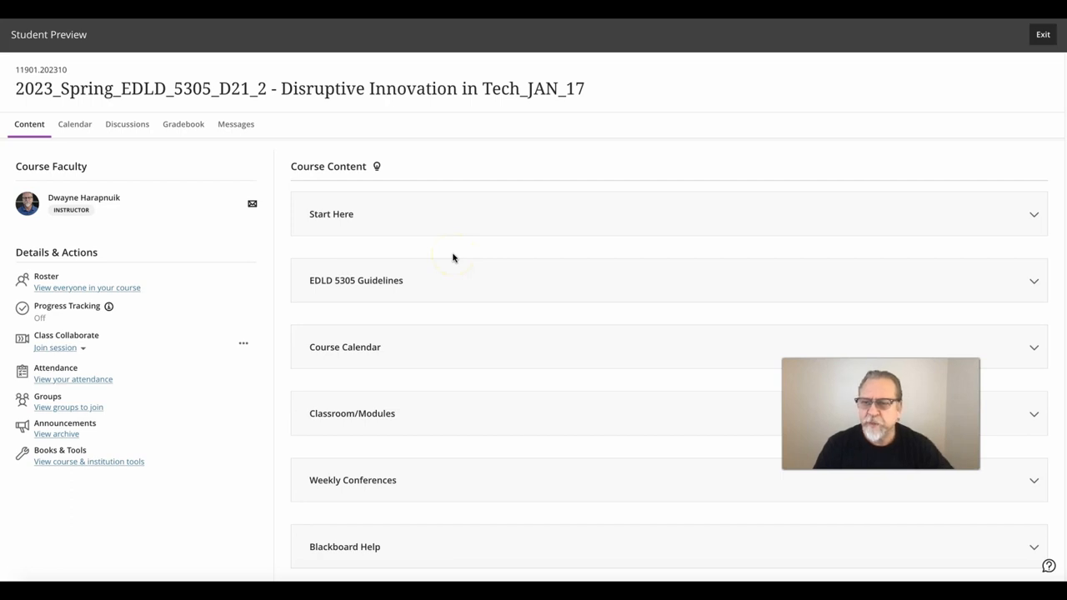
mouse_move(54, 100)
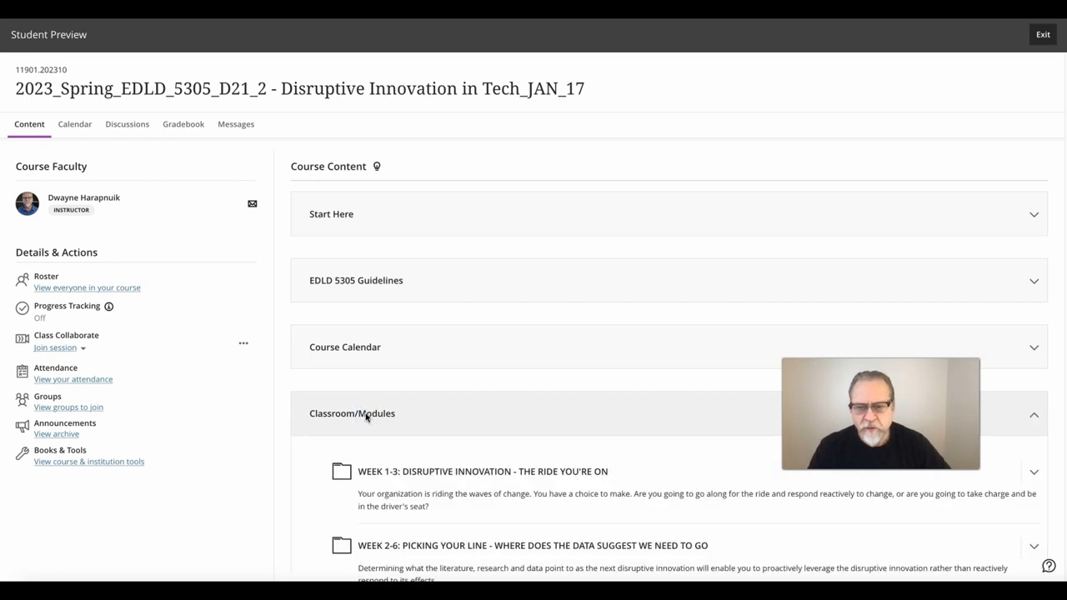
Scroll down the Week 1-3 module to the Innovation Proposal assignment
scroll(down, 3)
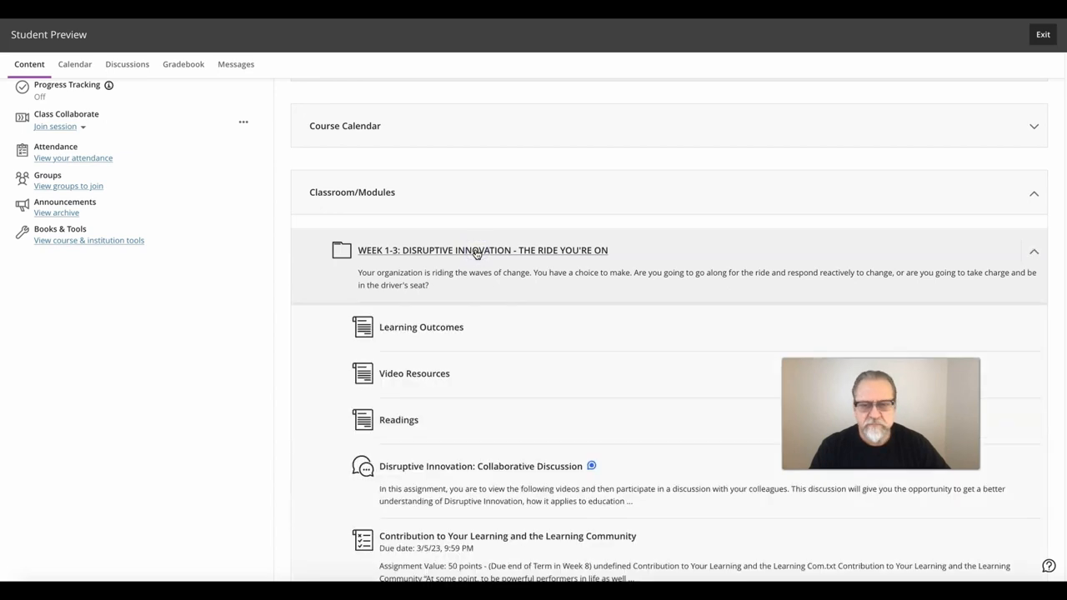
scroll(down, 3)
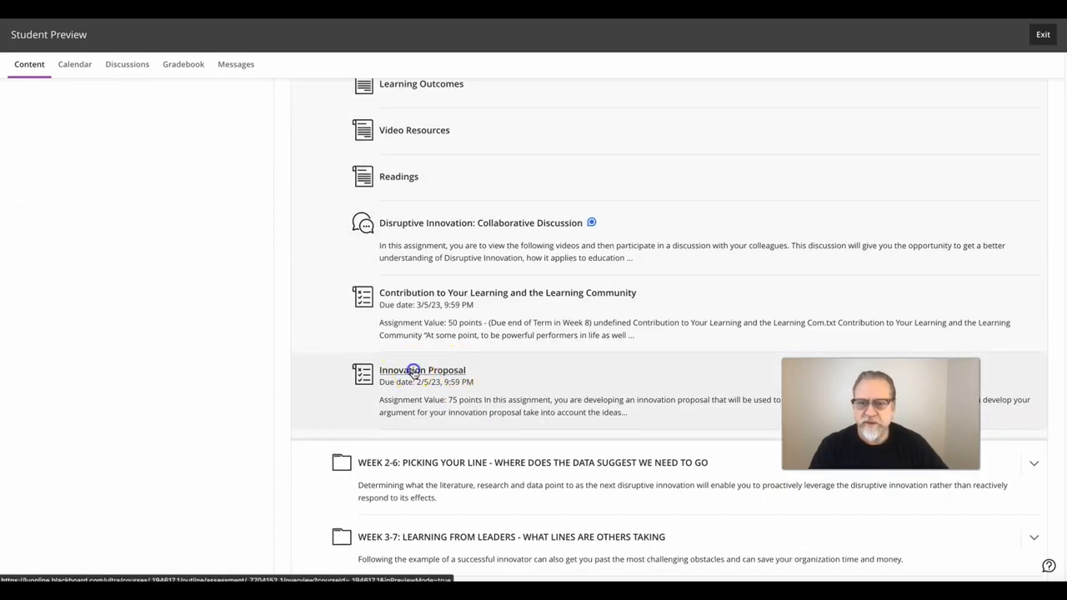
Show the Innovation Proposal details panel with its 2/5/23 due date and 75 points
click(421, 370)
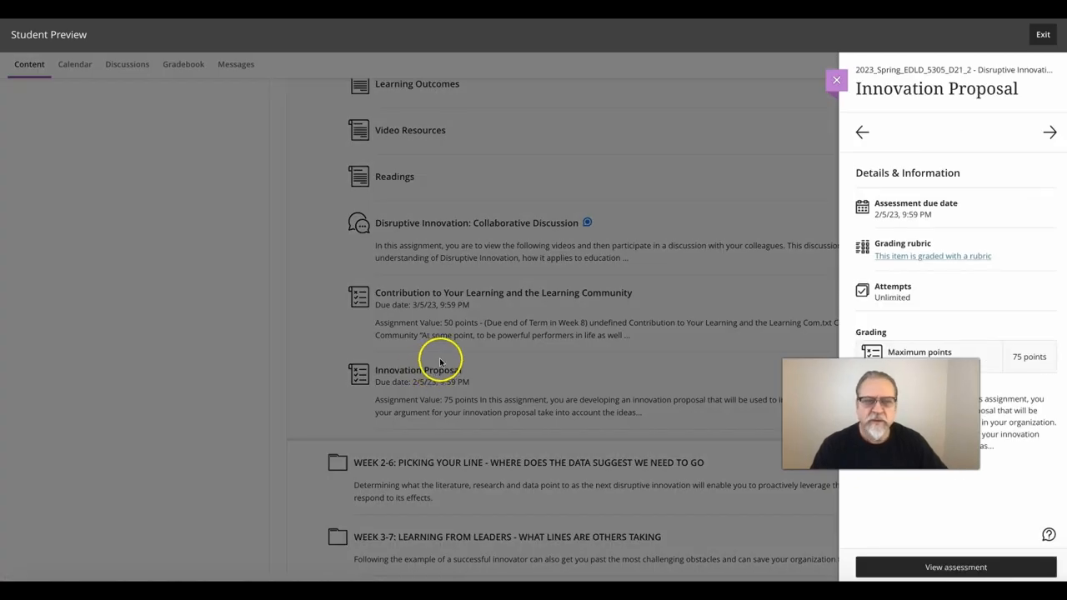
mouse_move(910, 200)
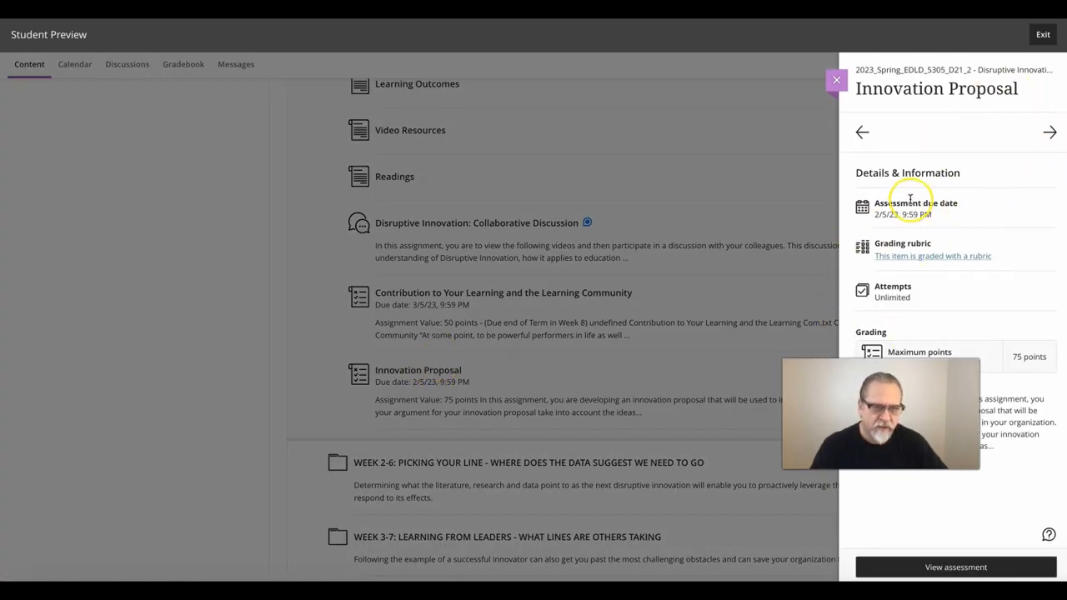
mouse_move(923, 175)
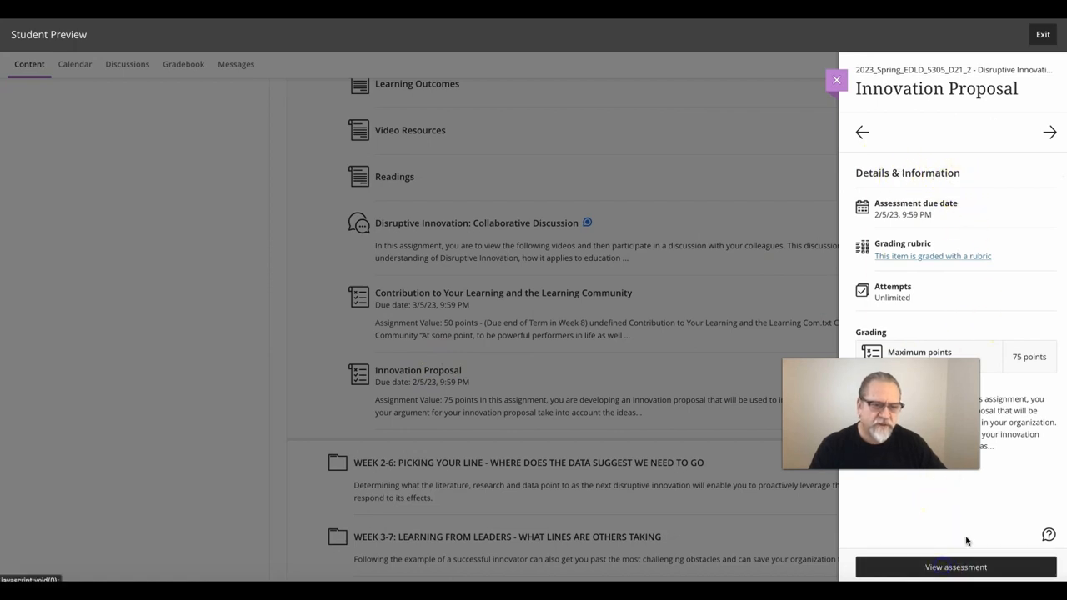
View the full Innovation Proposal assessment and scroll its instructions down to Submission
click(955, 567)
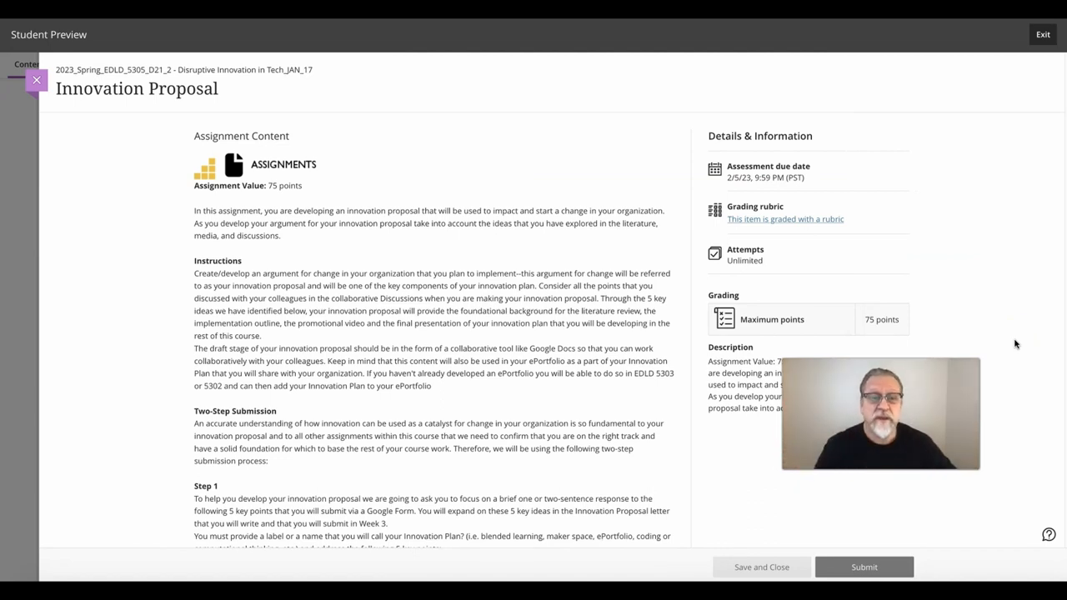
mouse_move(836, 234)
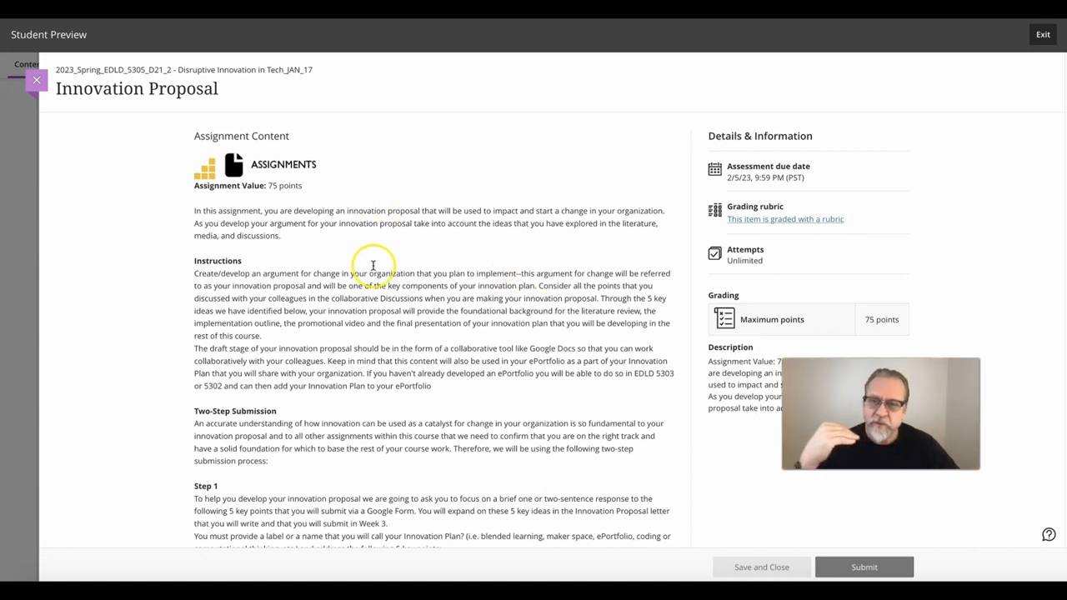
scroll(down, 3)
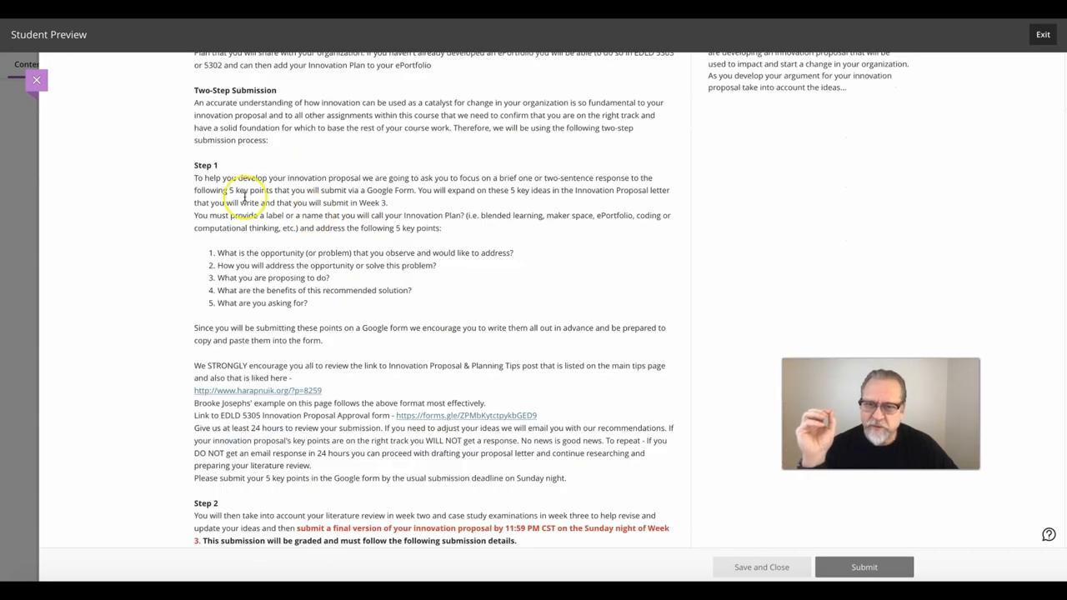
scroll(down, 3)
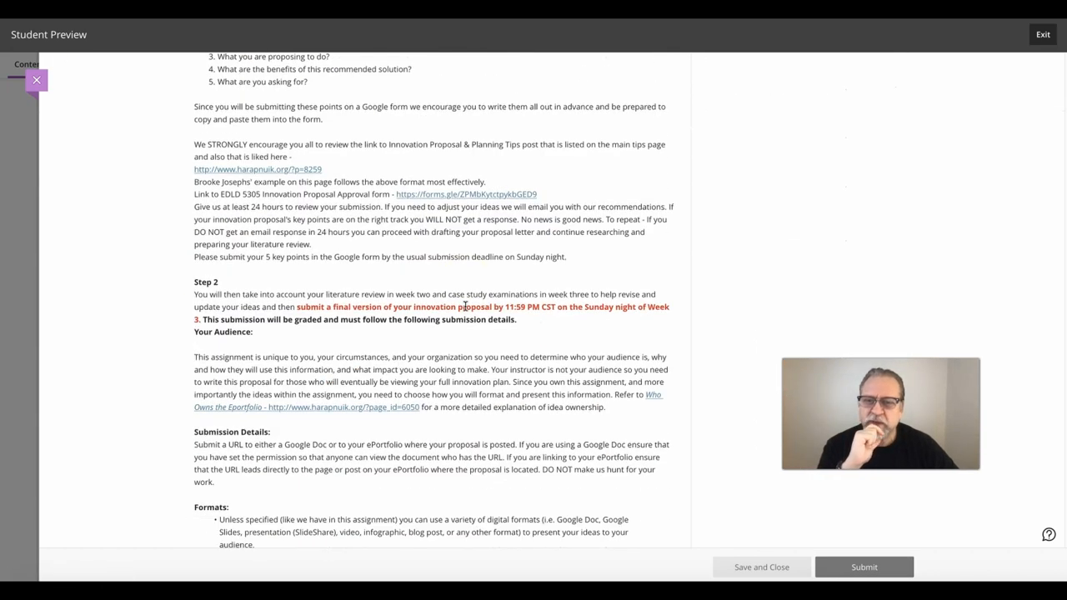
scroll(down, 3)
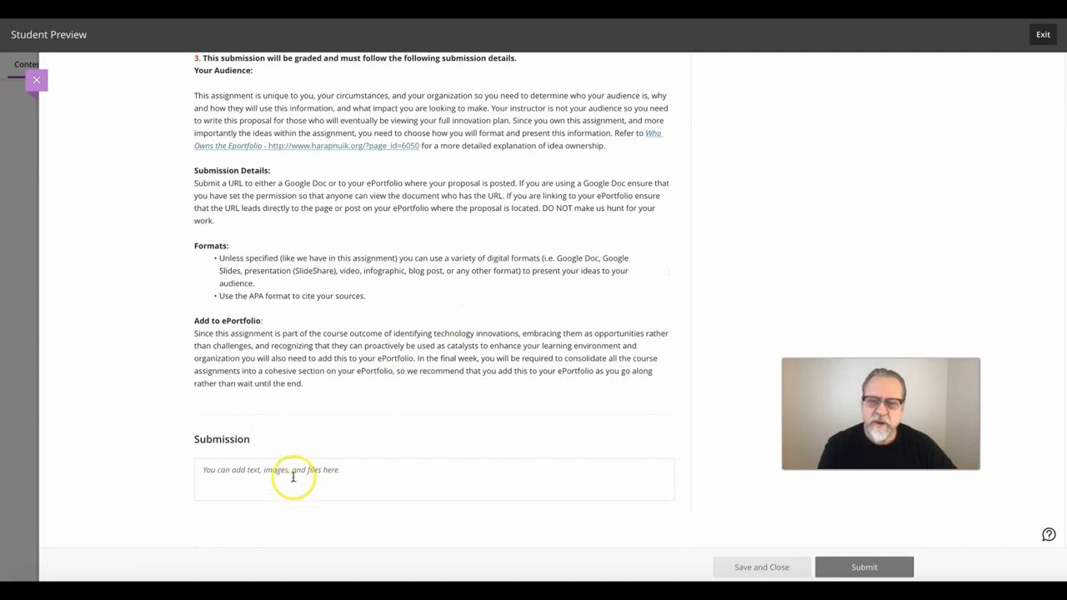
mouse_move(431, 414)
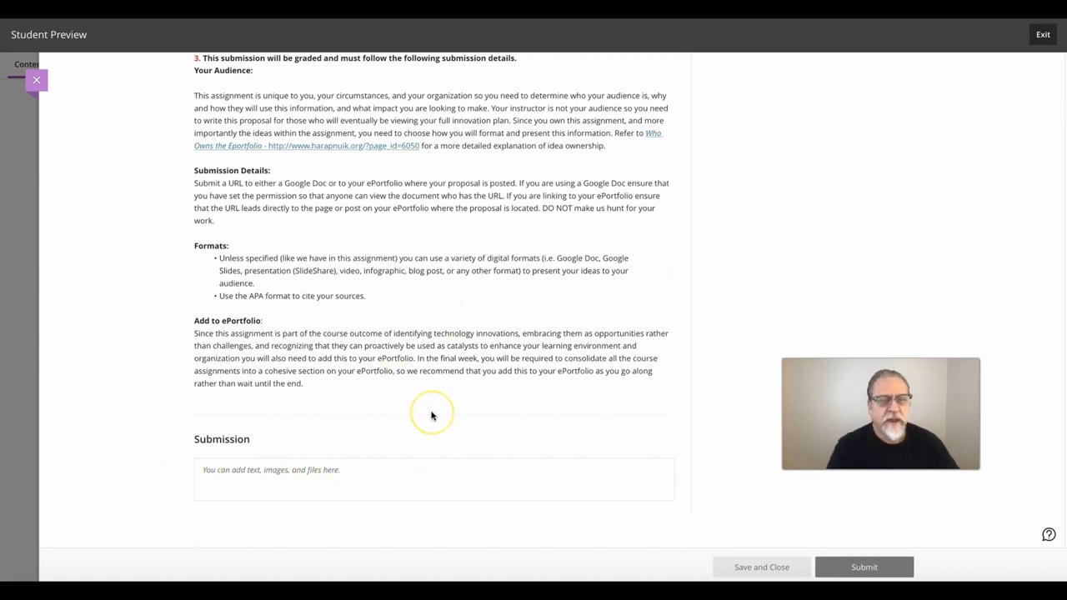
mouse_move(431, 414)
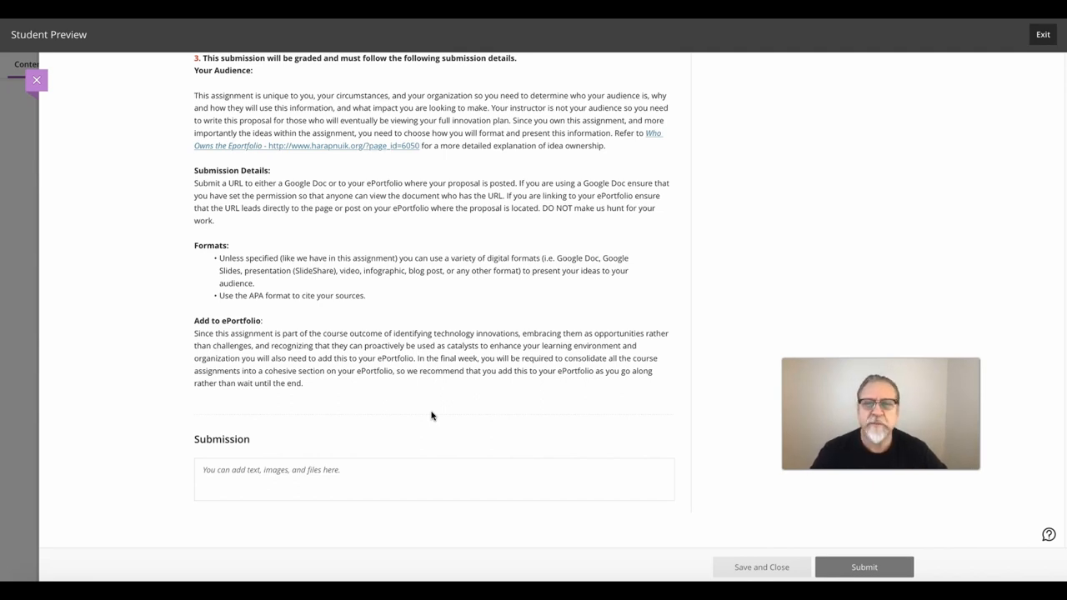
scroll(up, 3)
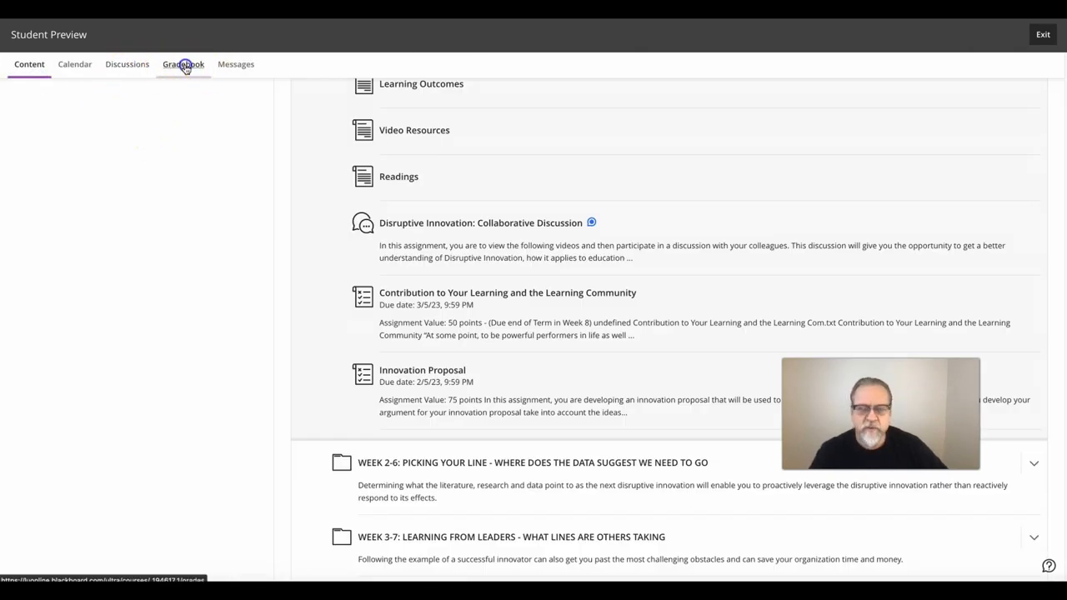
From the Gradebook, open Innovation Proposal's details and view the full assessment
click(182, 64)
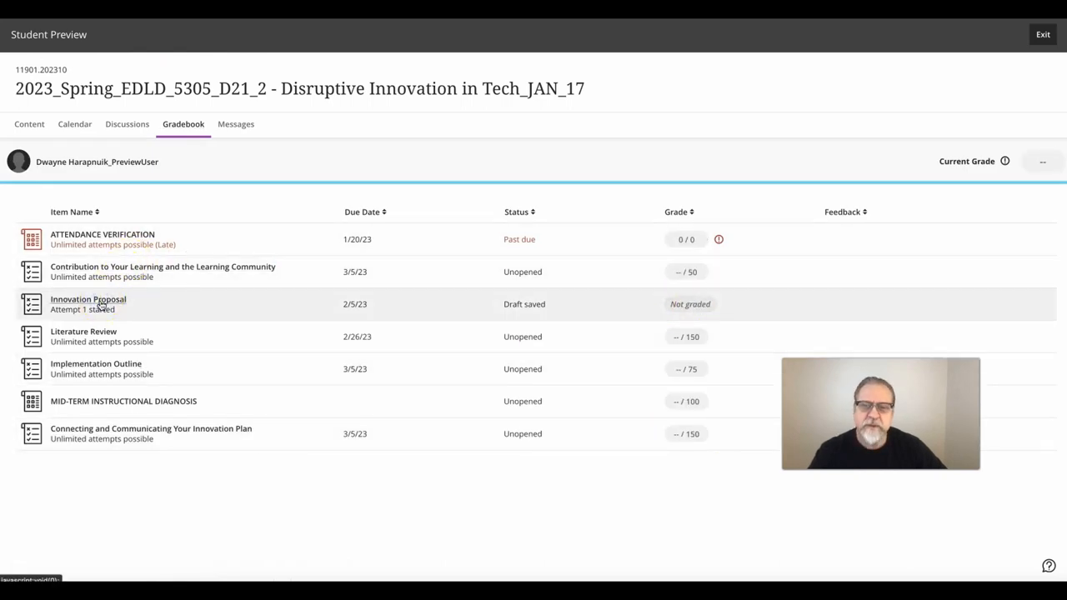
click(89, 299)
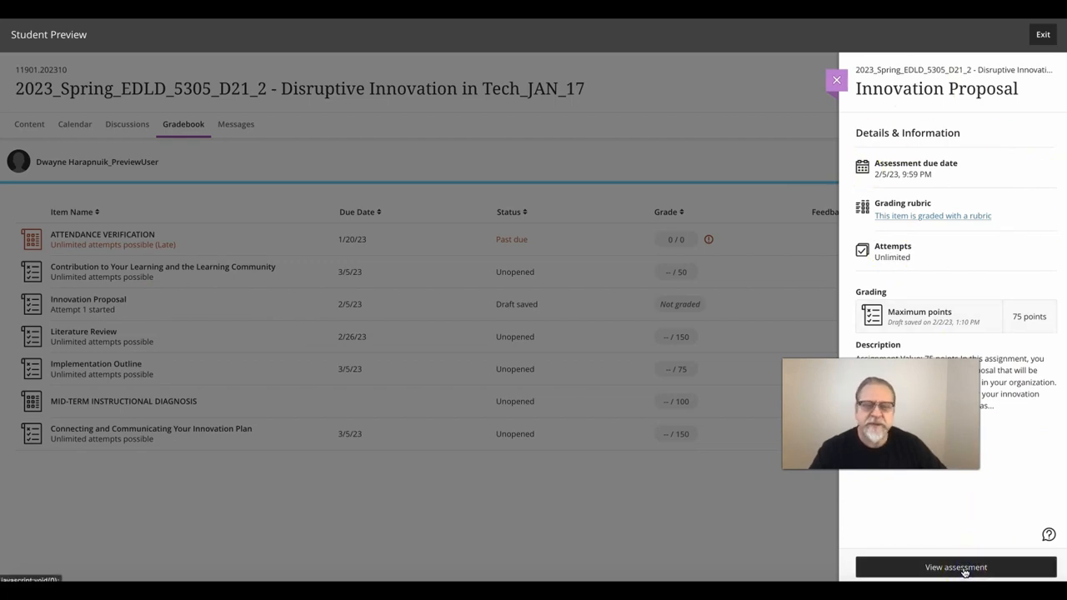
click(955, 567)
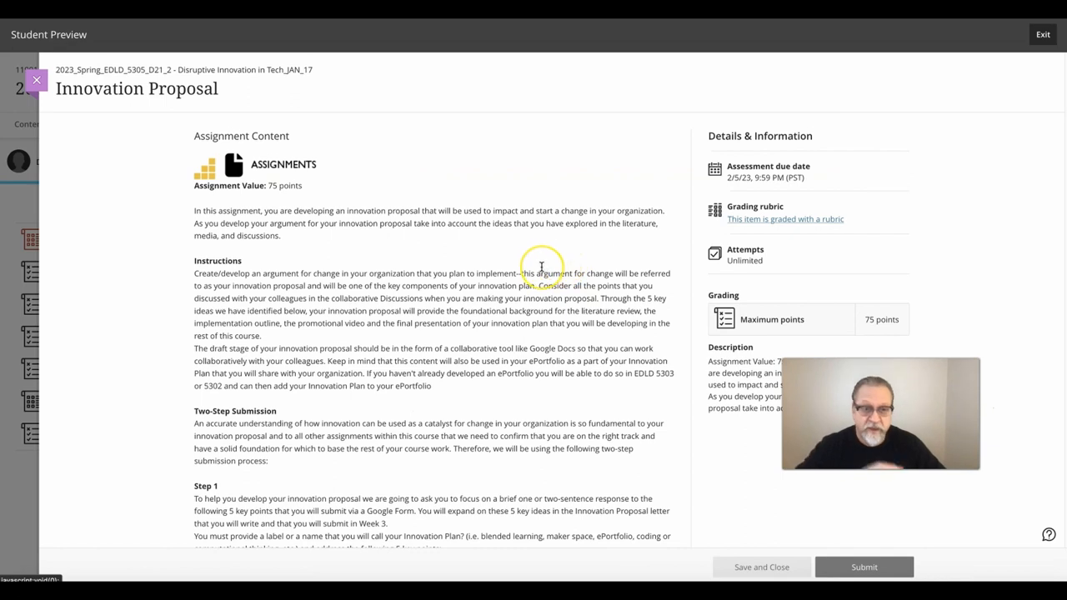
mouse_move(538, 298)
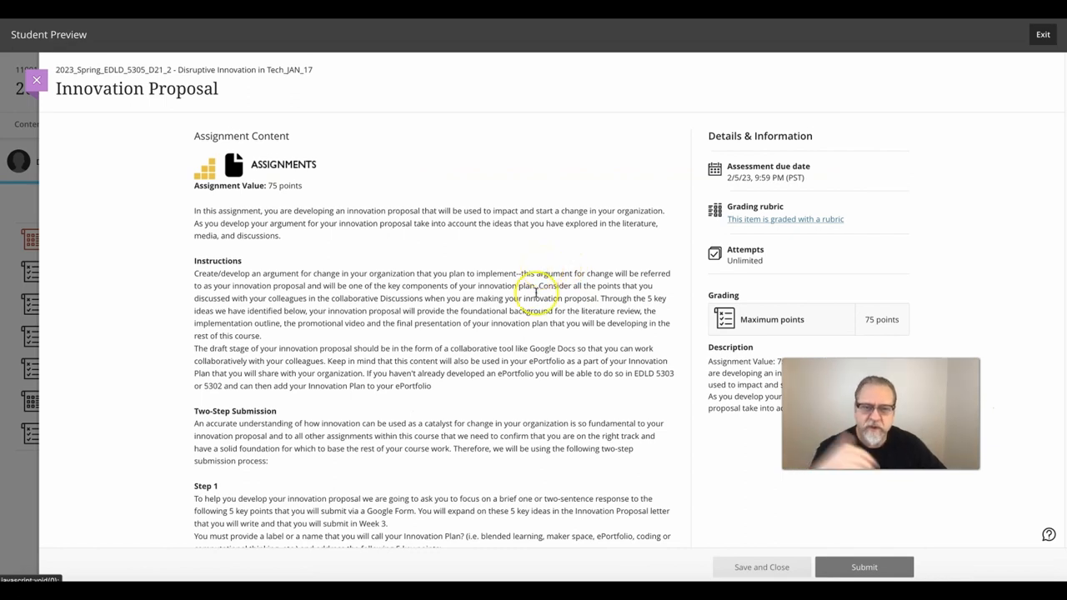
Scroll the reopened Innovation Proposal page down to its empty Submission box
scroll(down, 3)
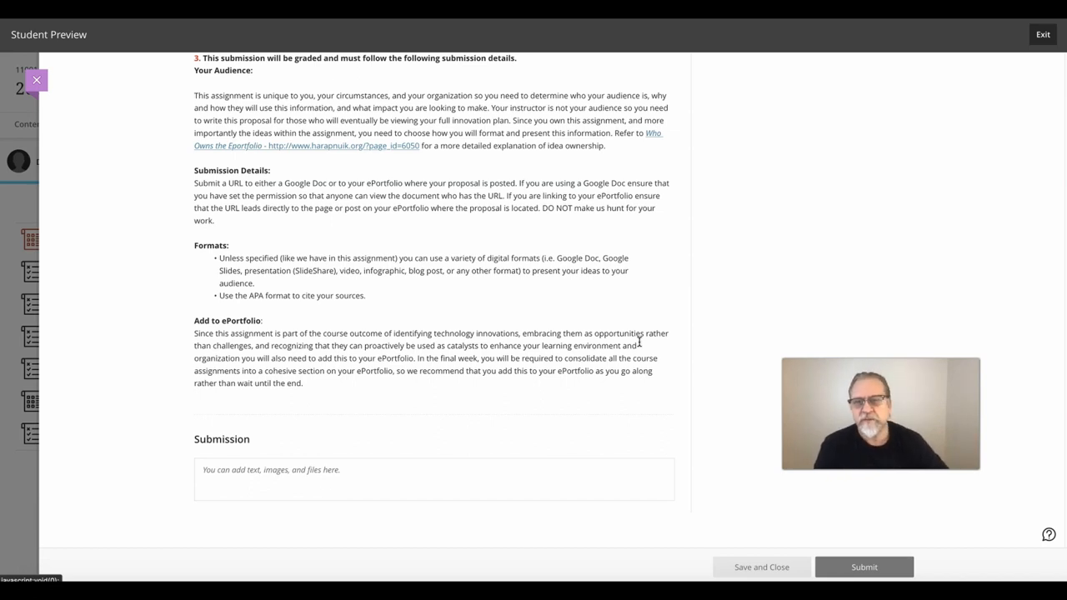
mouse_move(38, 117)
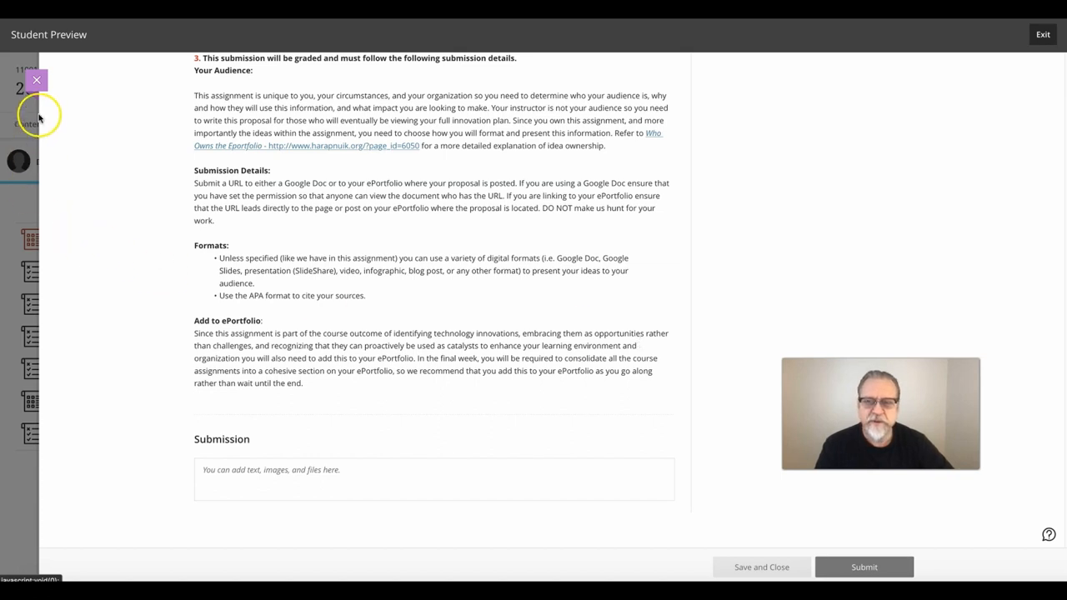